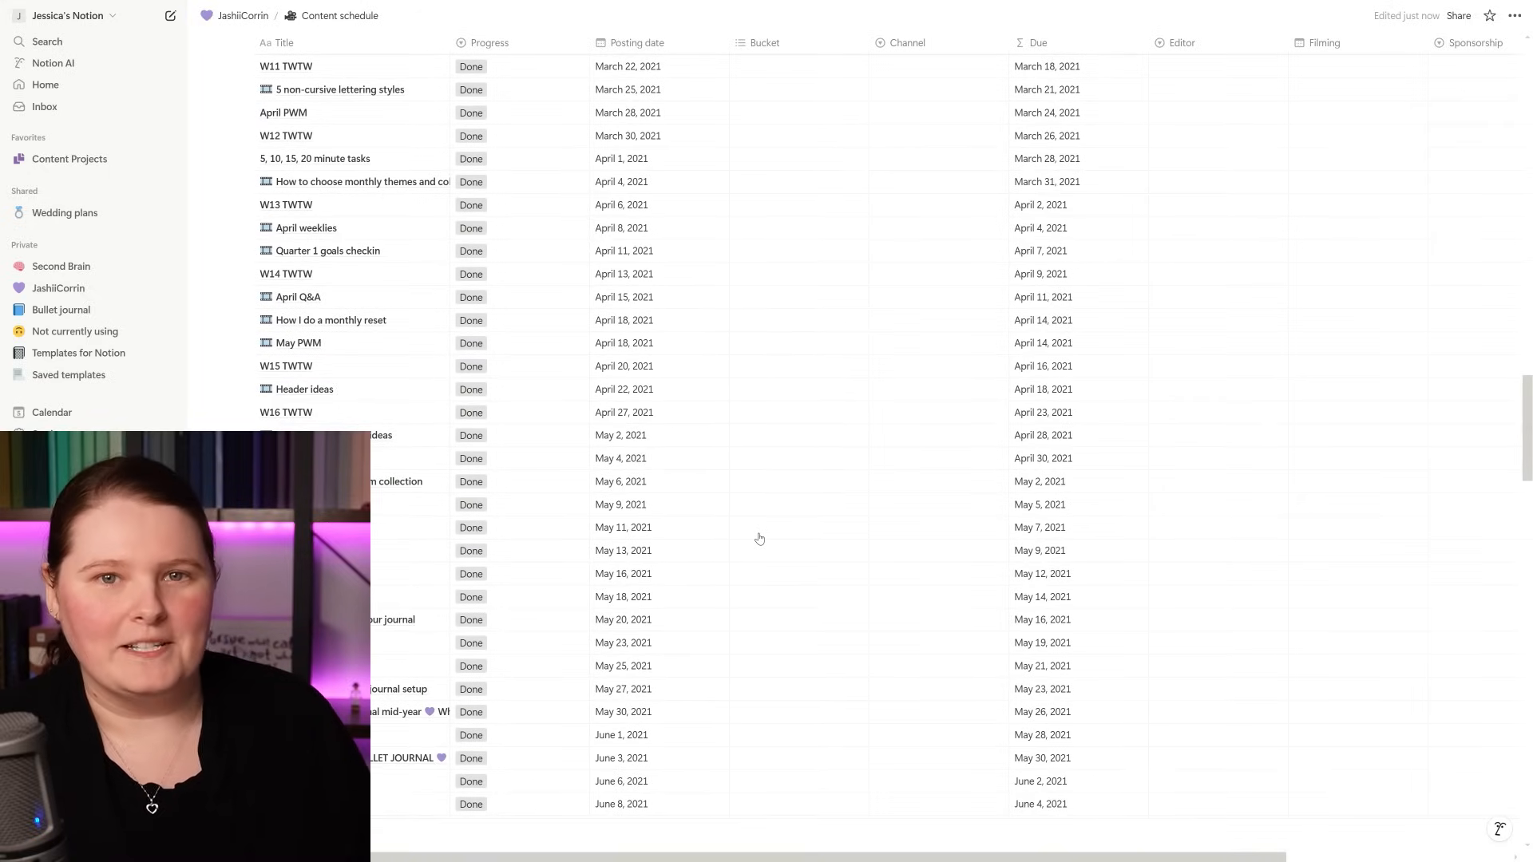
Scroll down the 'How do you want to use Notion?' onboarding screen
scroll("down", 3)
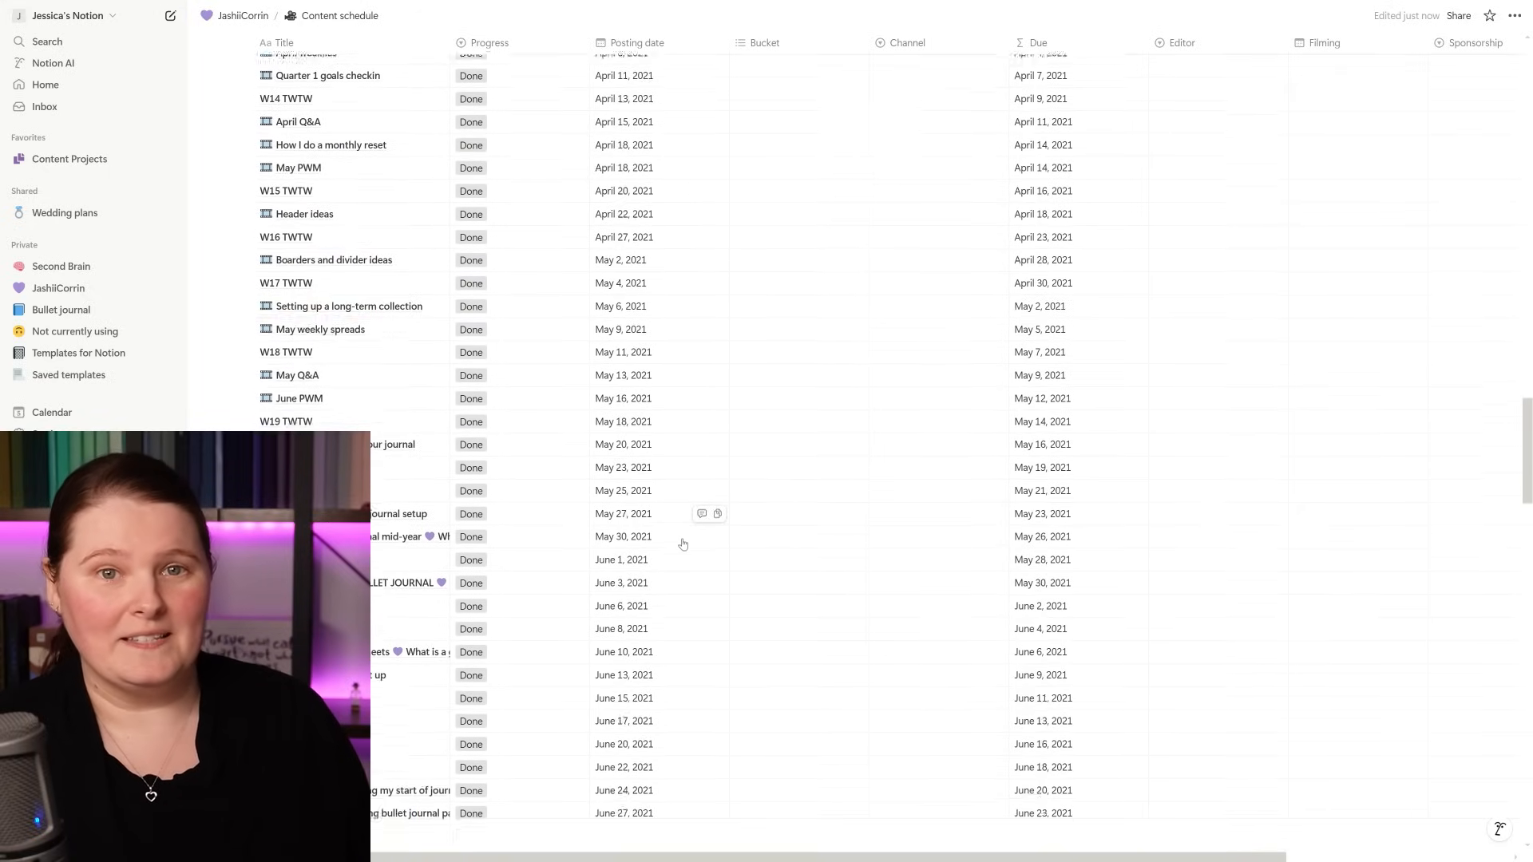
scroll("down", 3)
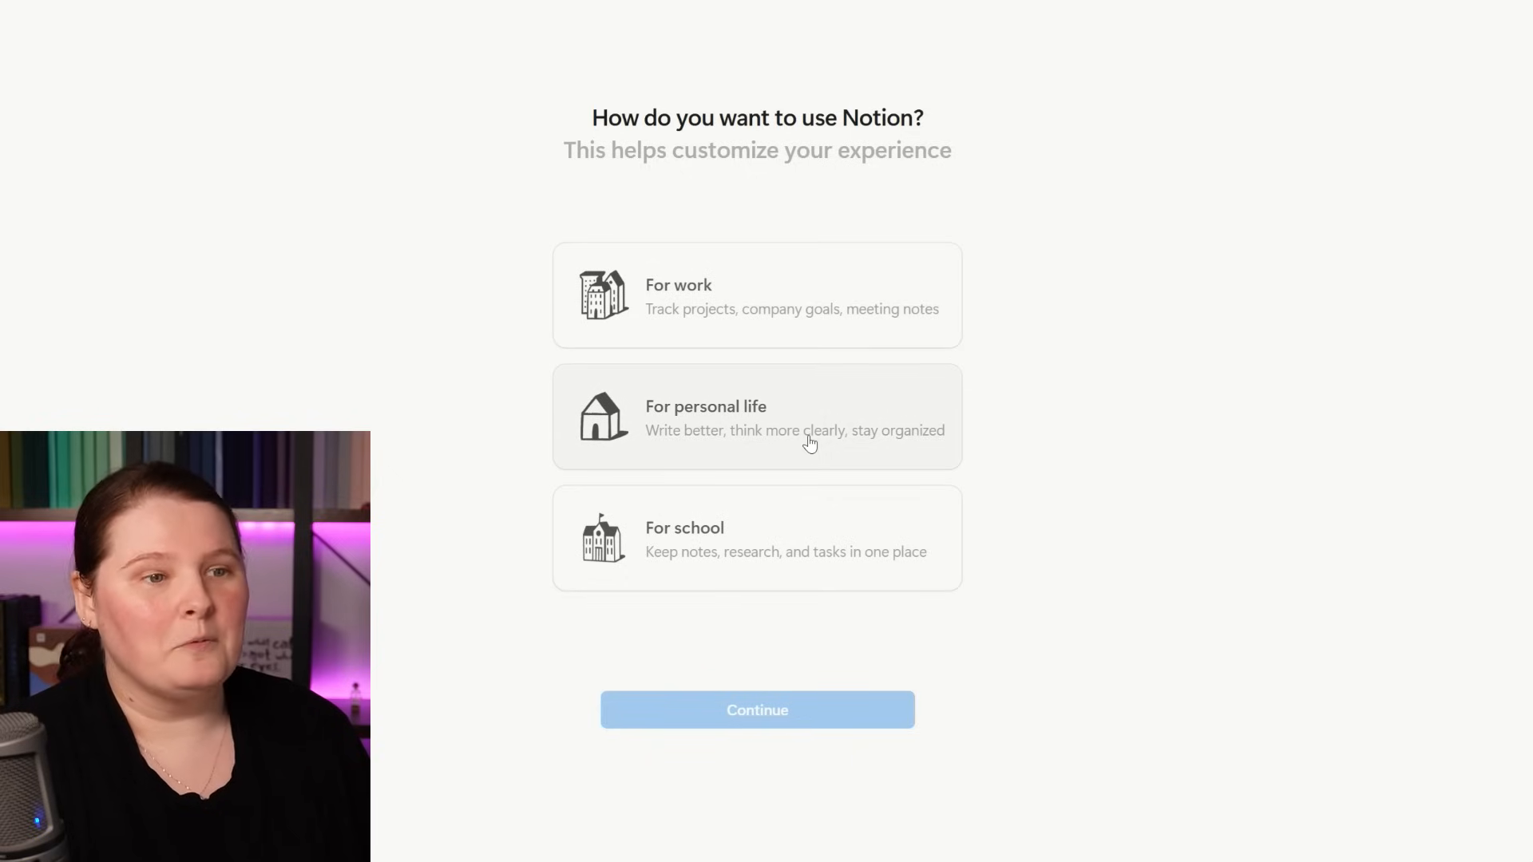
Answer onboarding with 'For personal life', then pick the 'On my own' card
left_click(757, 417)
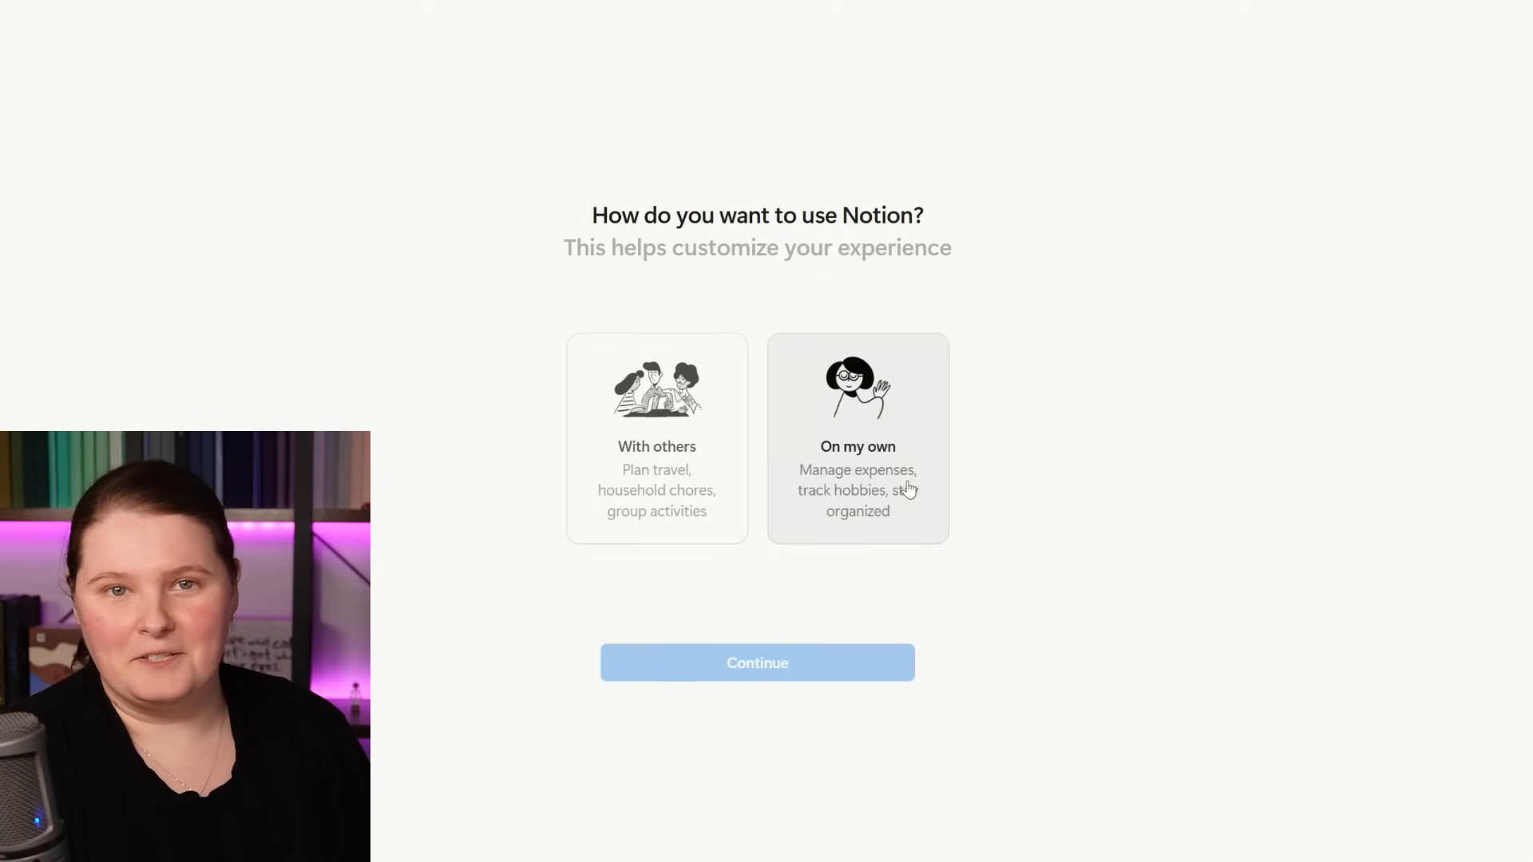
left_click(857, 437)
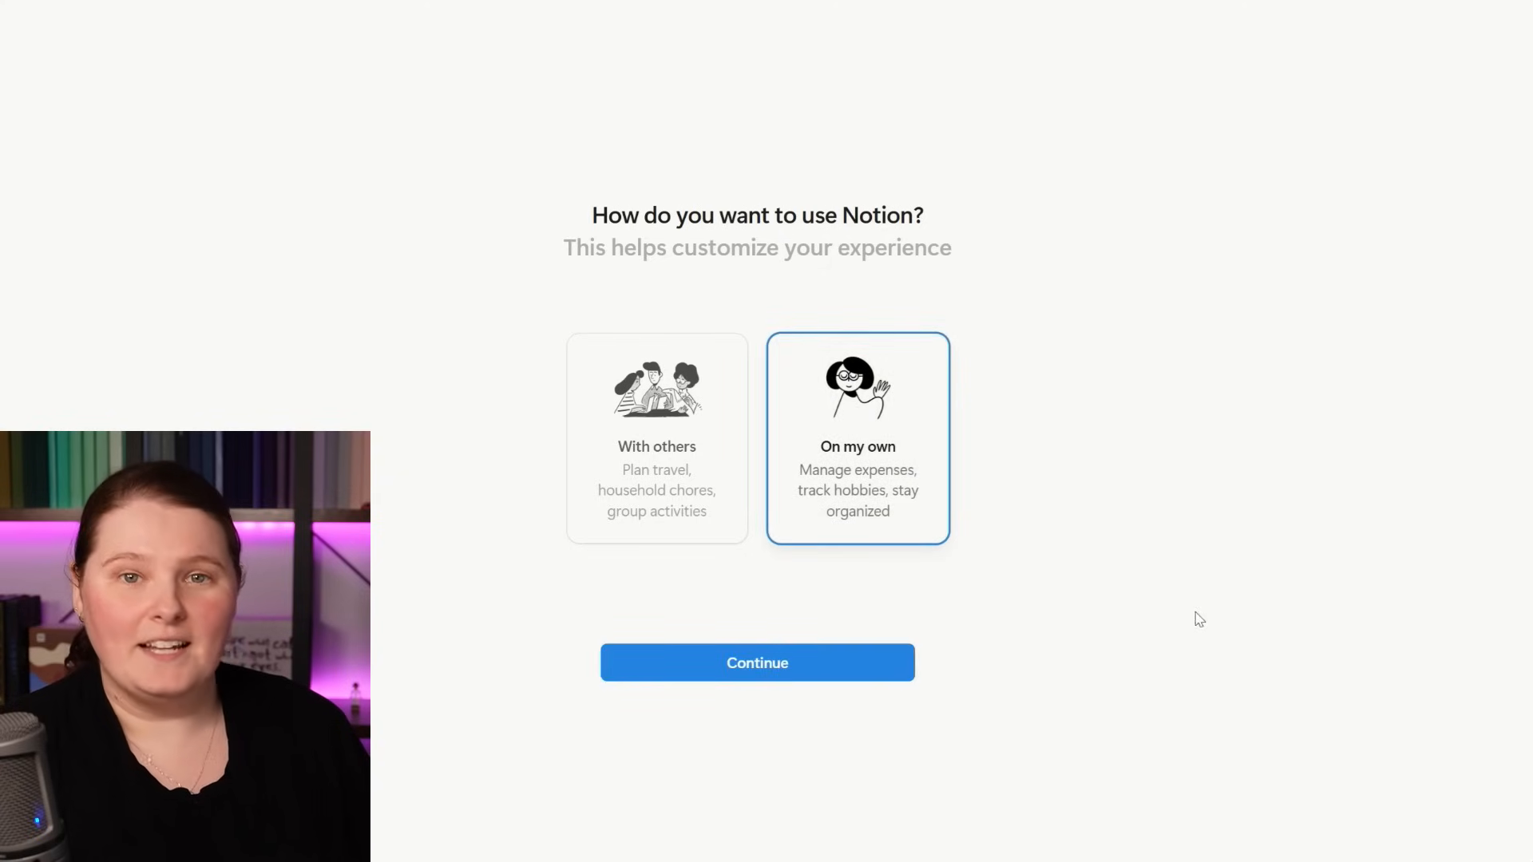
Move past the solo-use question and select To-do list, Project tracking, Career building, Books and media
left_click(757, 662)
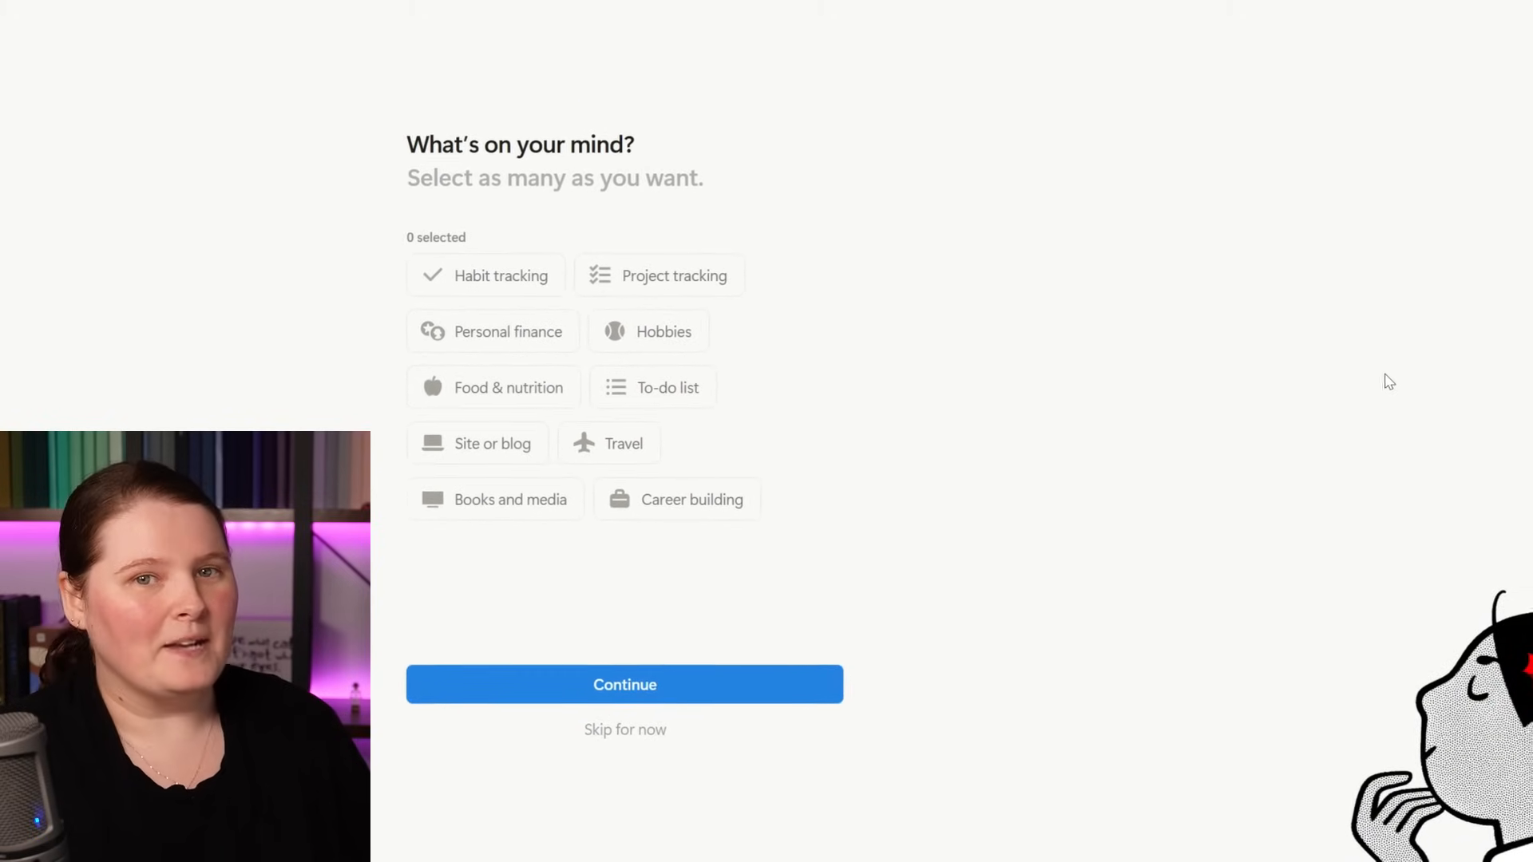
left_click(652, 387)
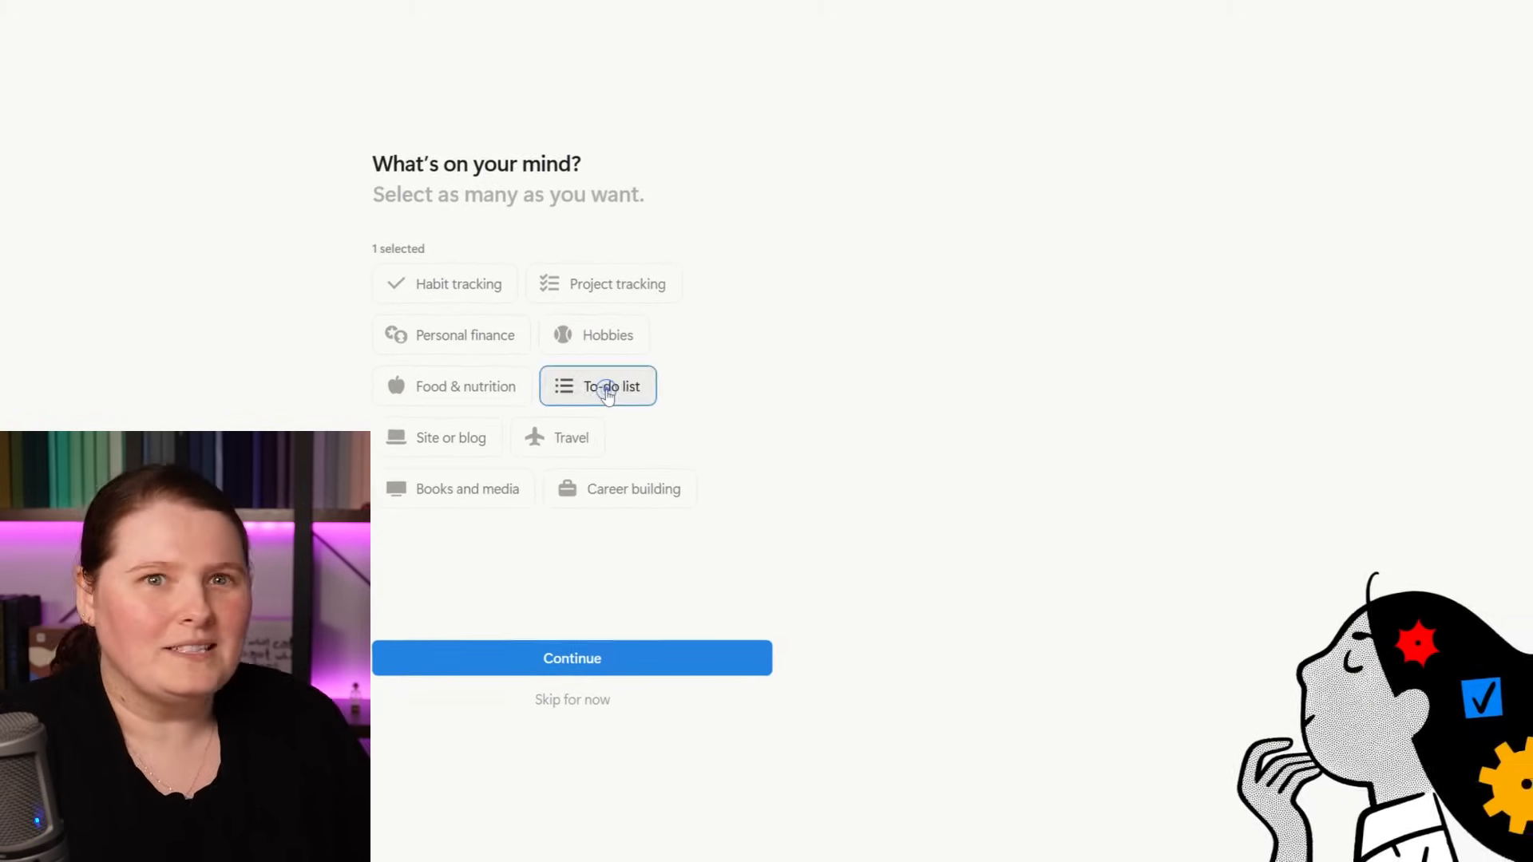
left_click(604, 284)
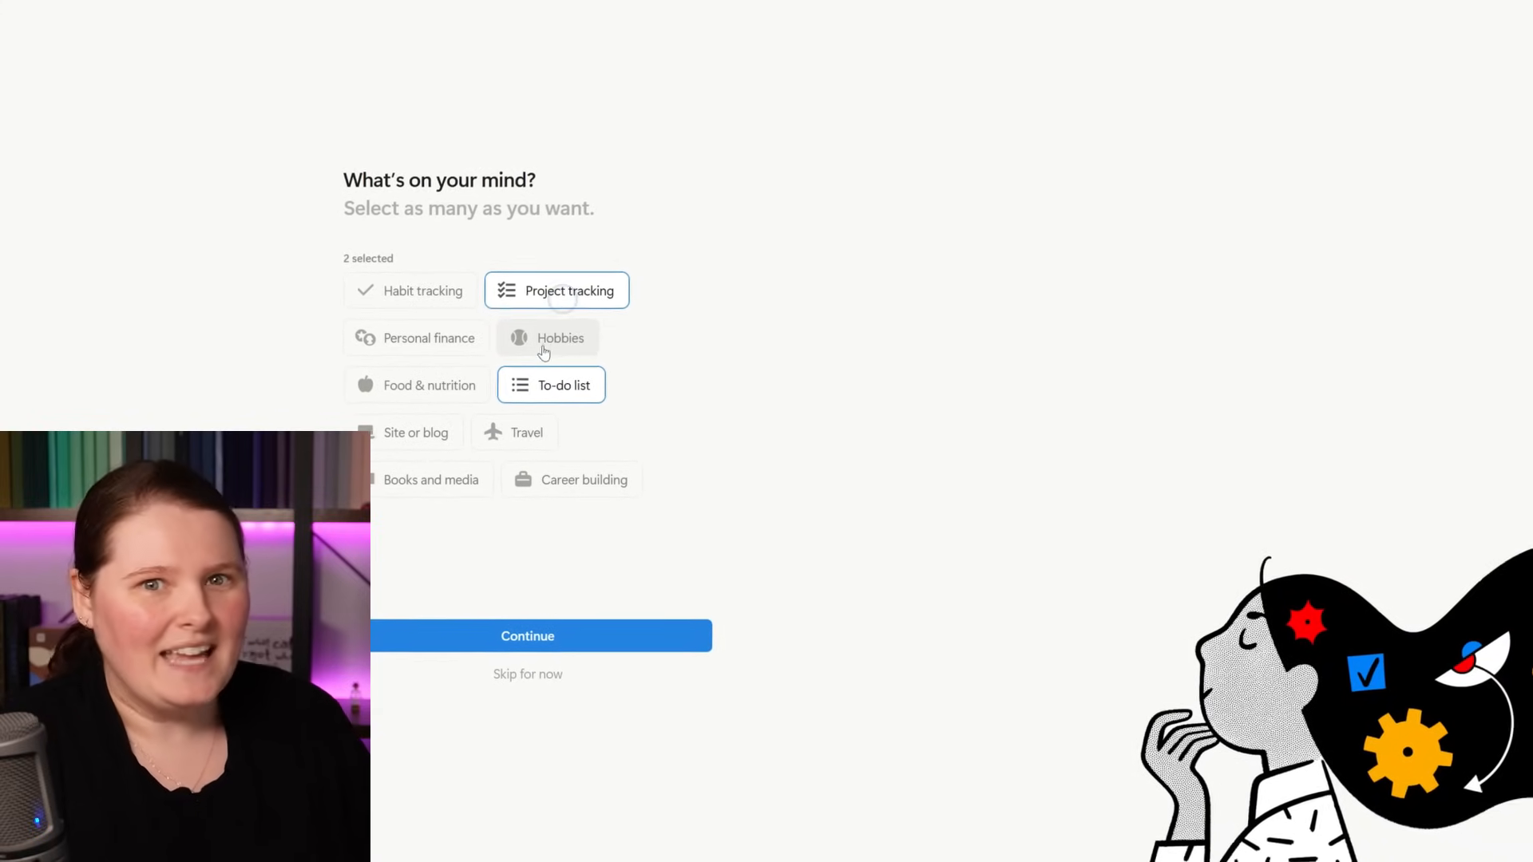
left_click(583, 479)
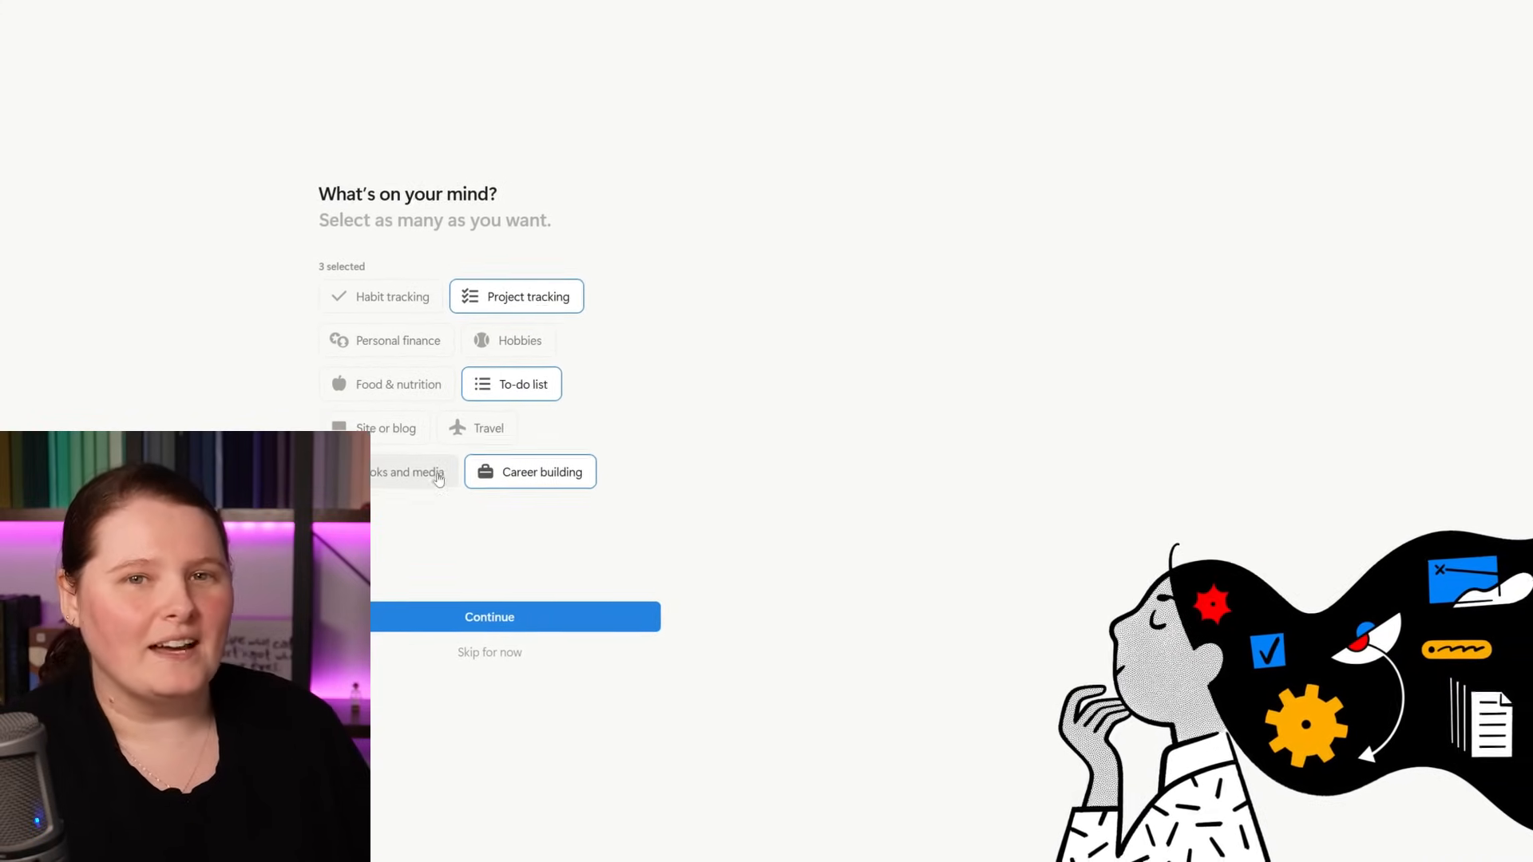
left_click(398, 383)
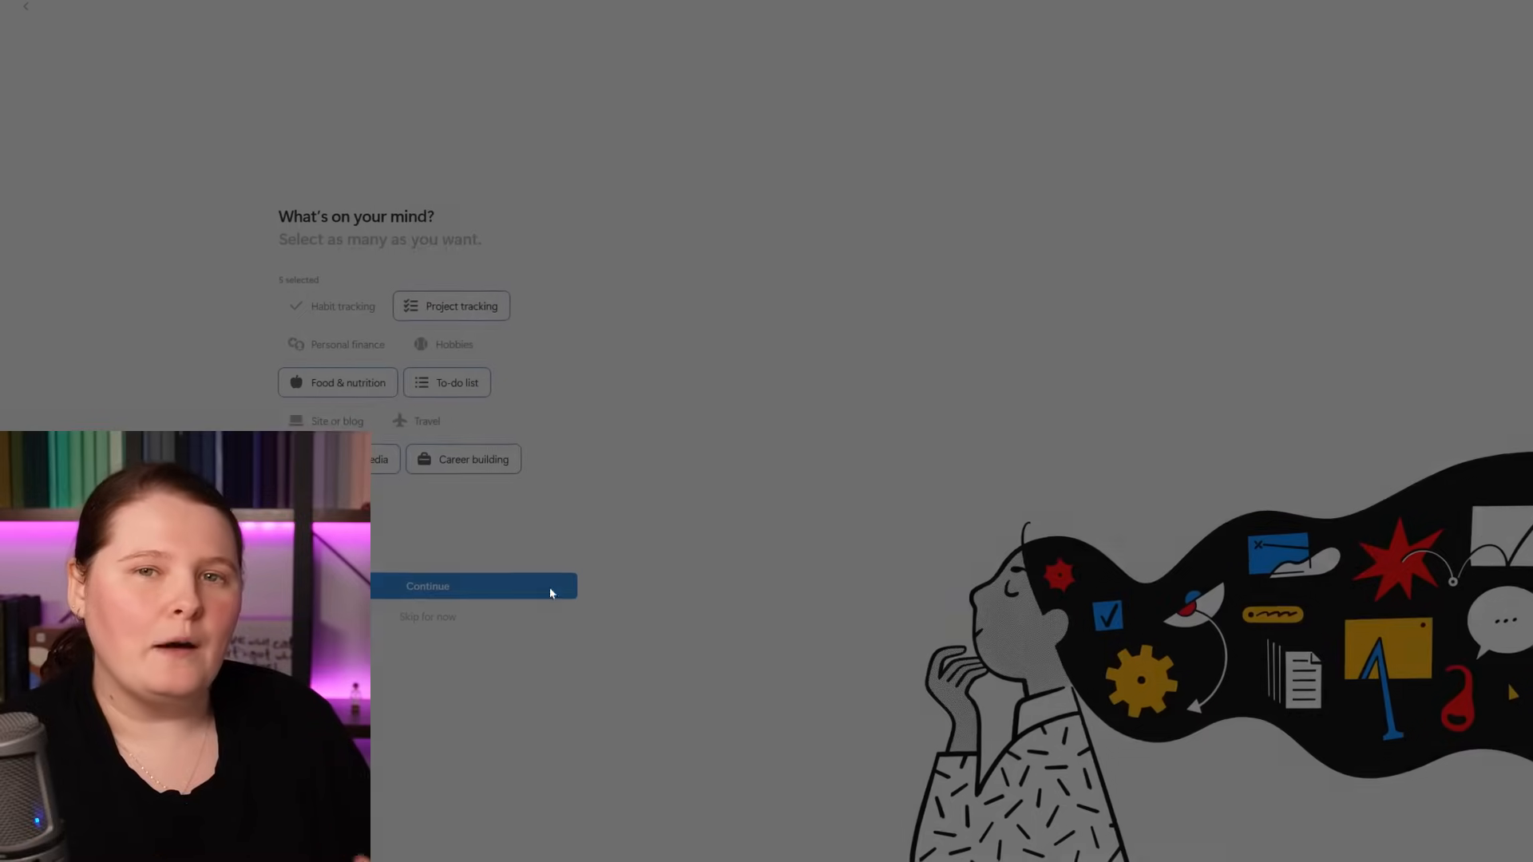
left_click(427, 586)
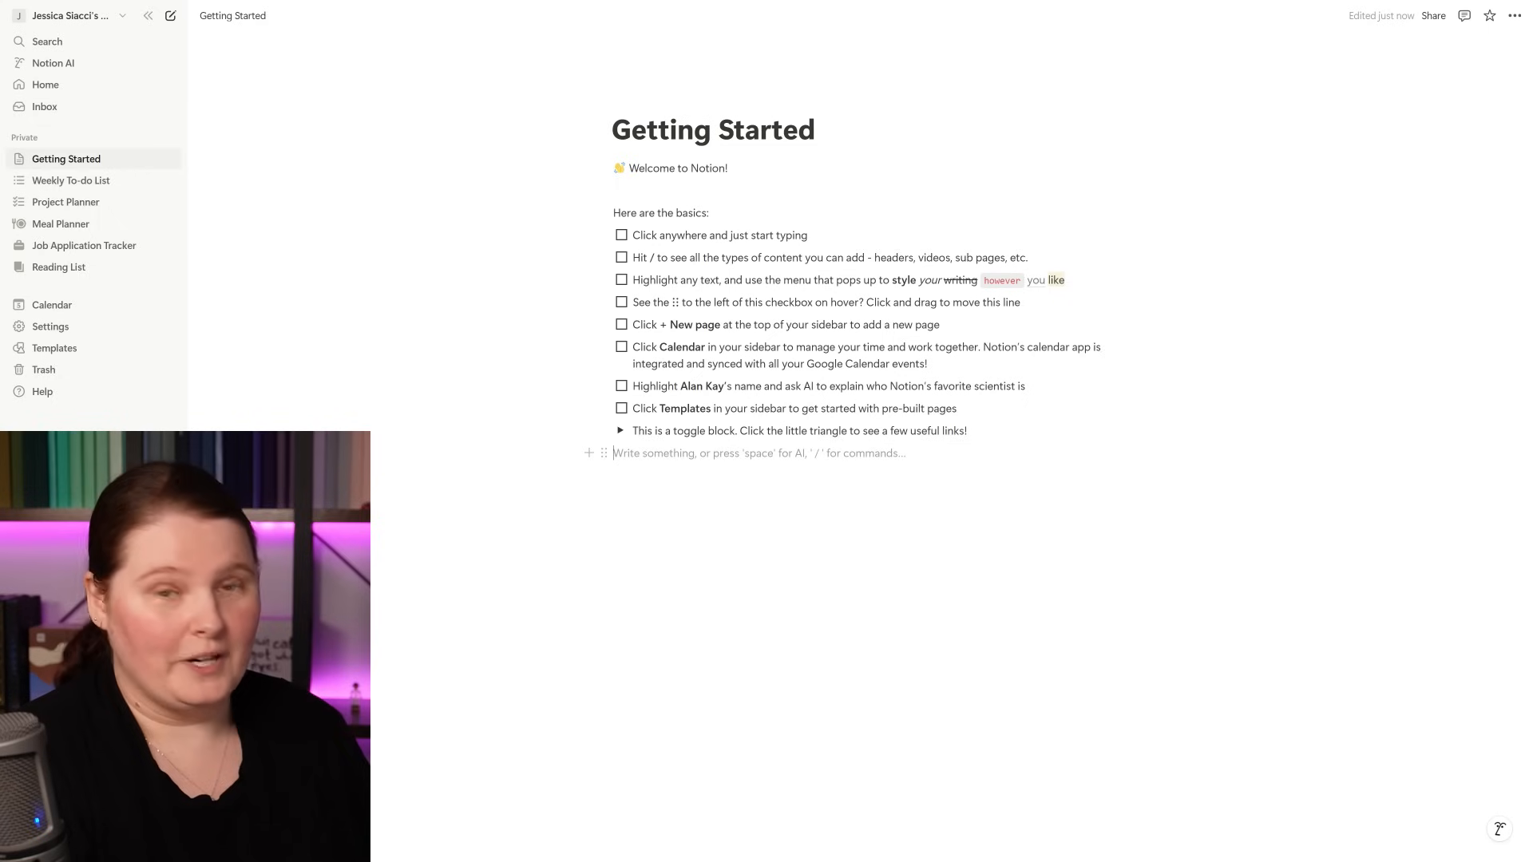
Bring up the slash block menu on Getting Started and scroll to Callout, Quote, Table, Divider
type("/")
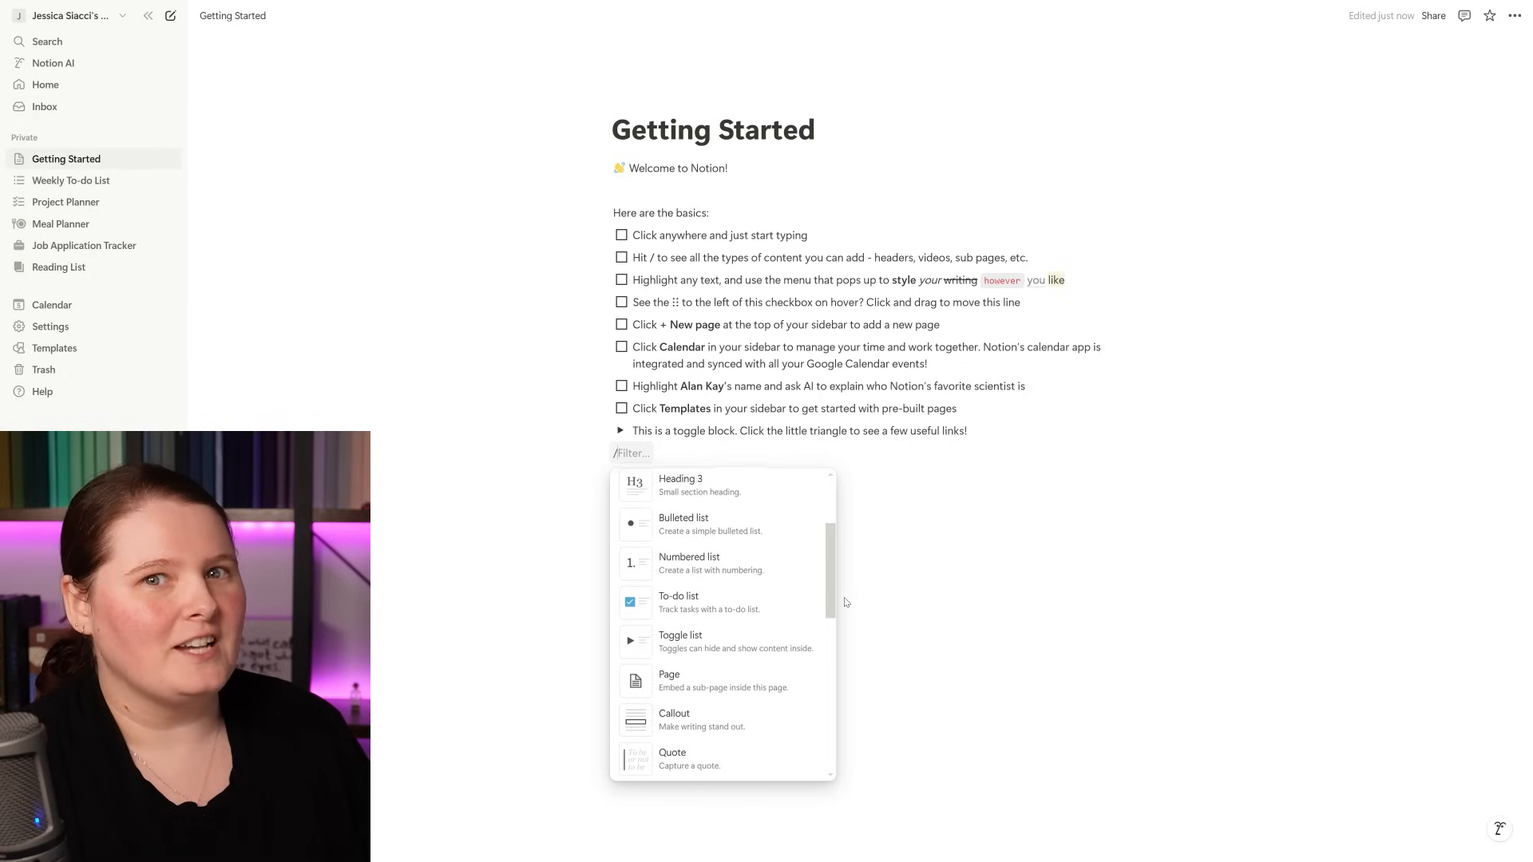
scroll("down", 3)
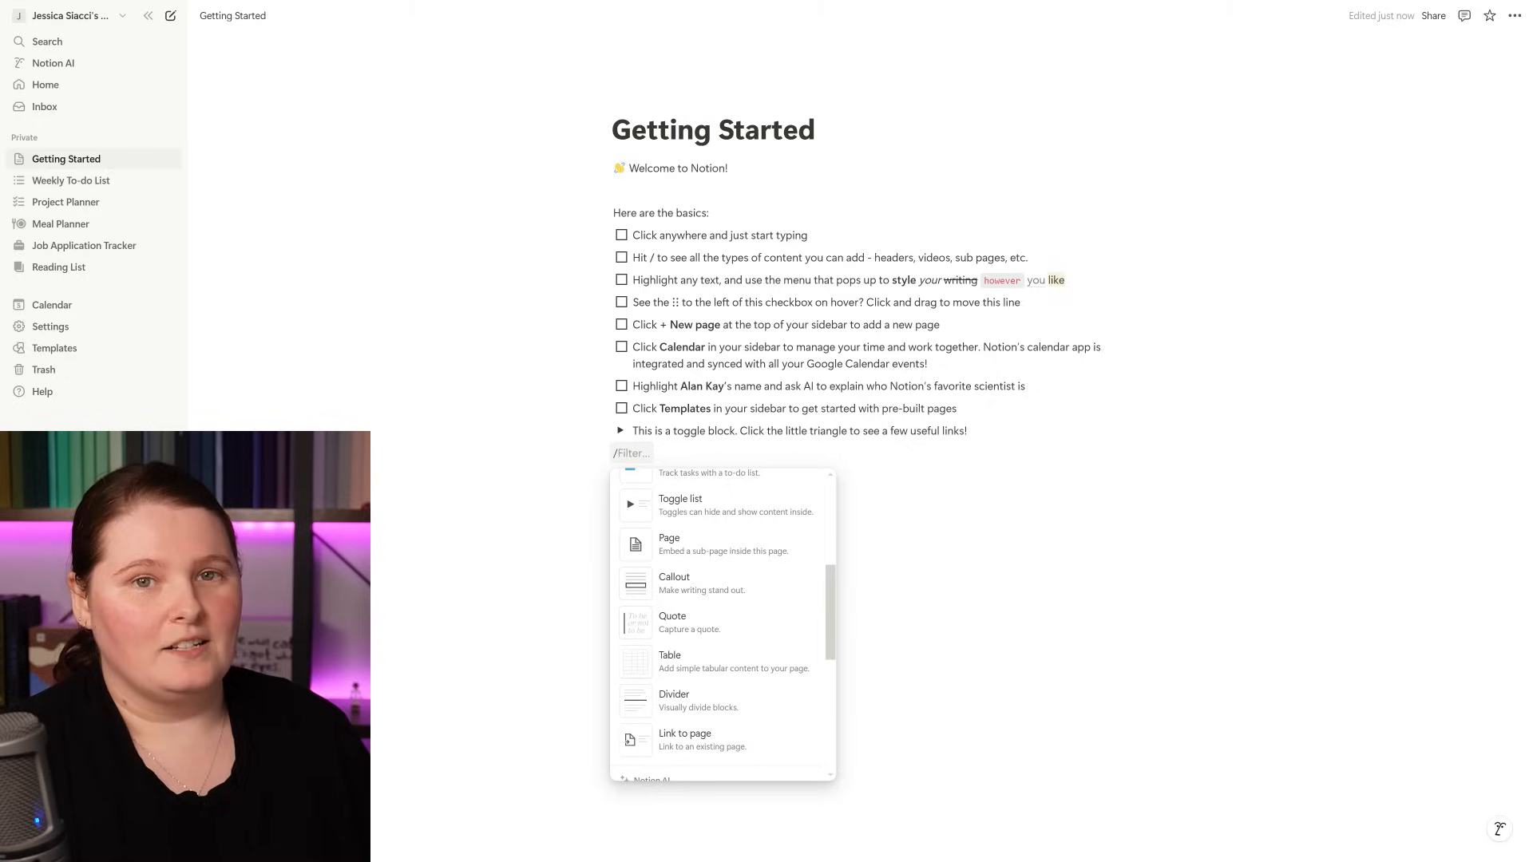
Dismiss the block menu, then briefly switch the Content schedule to All videos and Ideas
key("Escape")
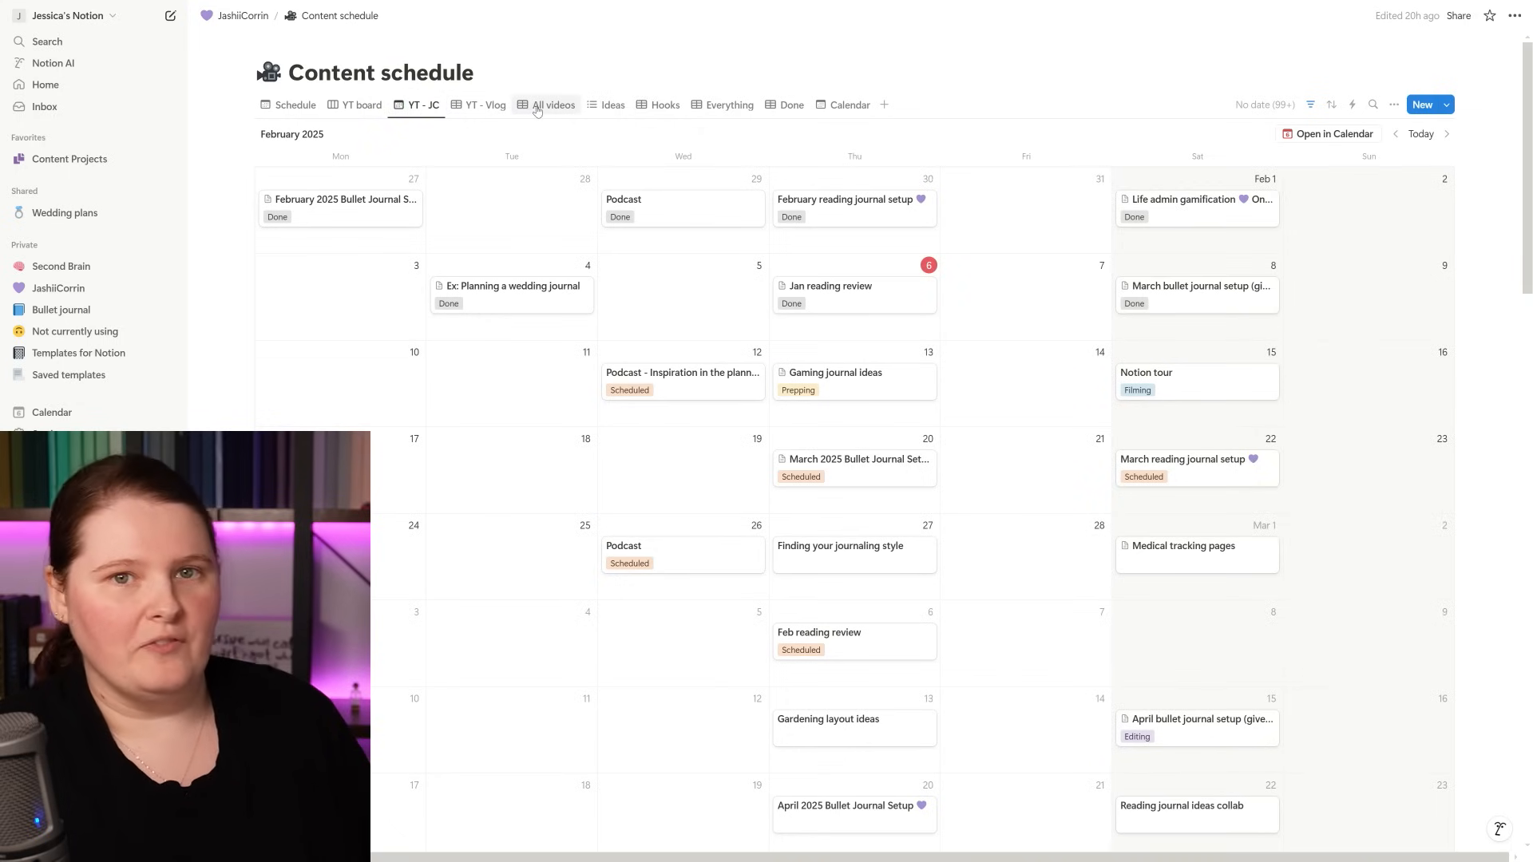
left_click(553, 105)
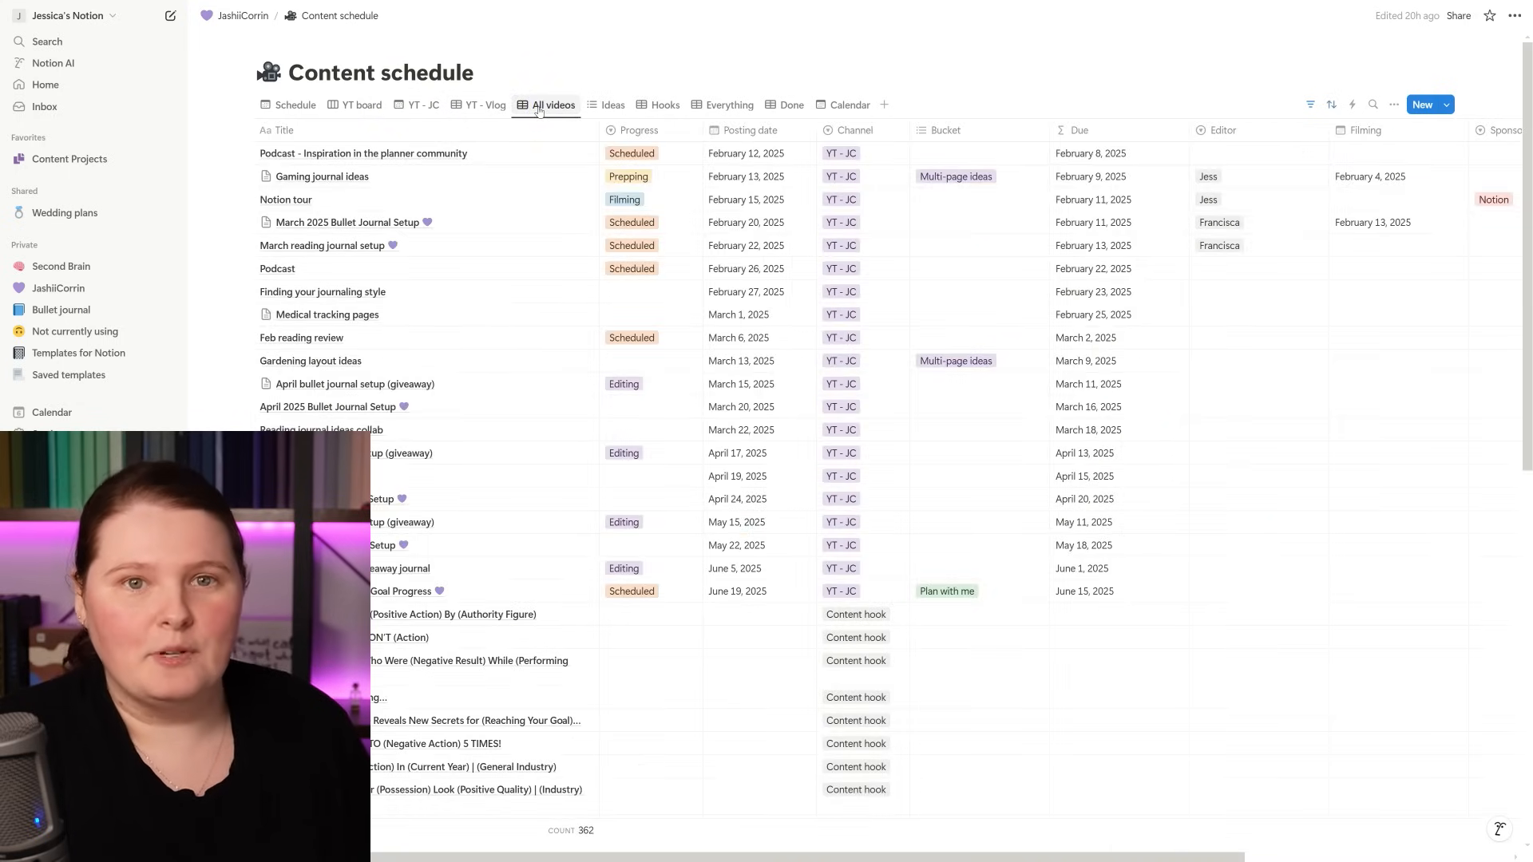
left_click(613, 105)
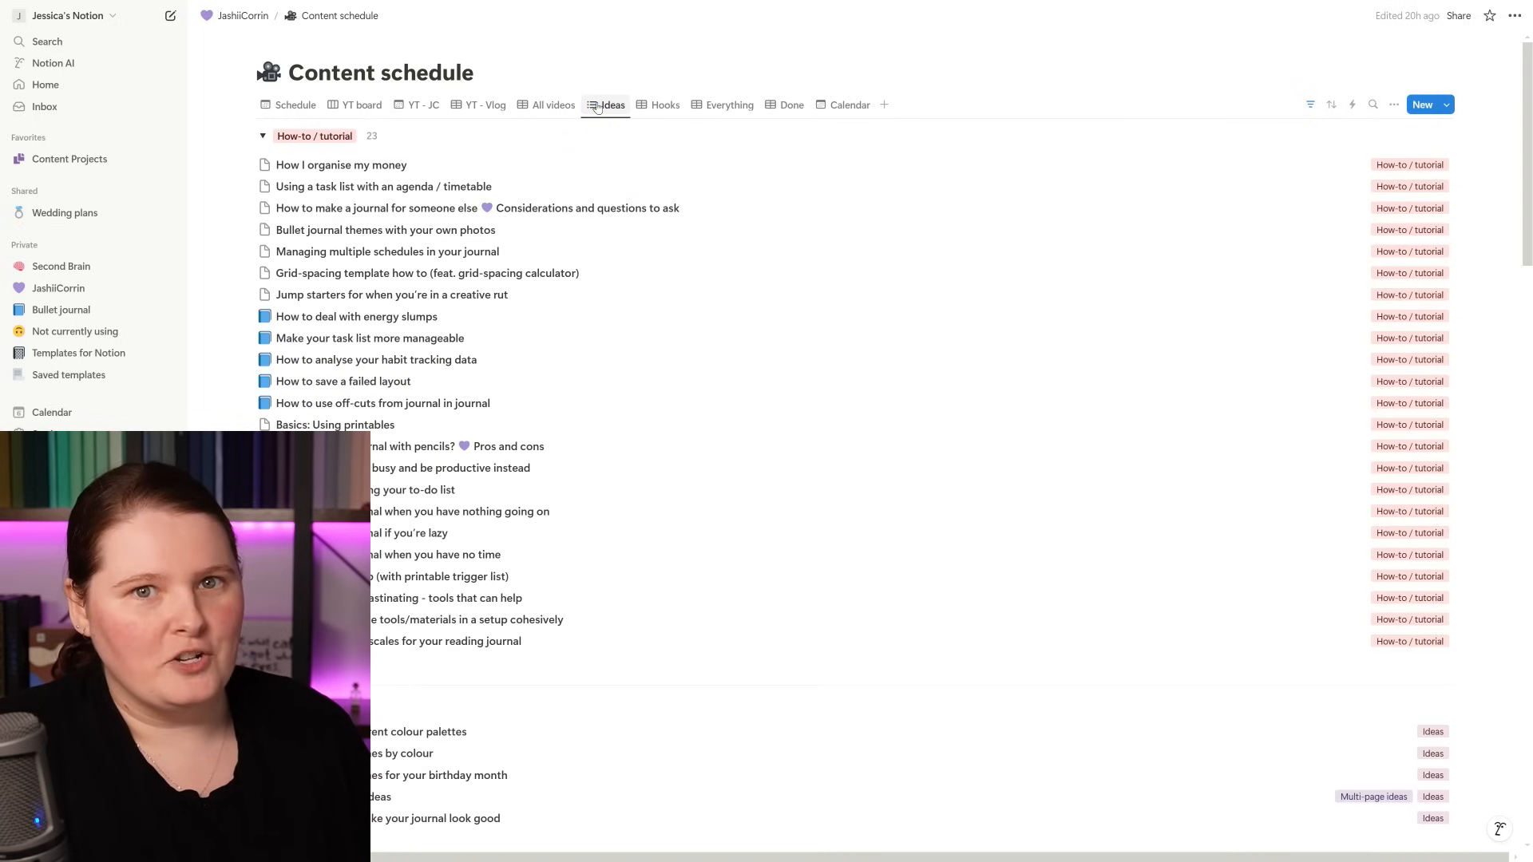
left_click(728, 105)
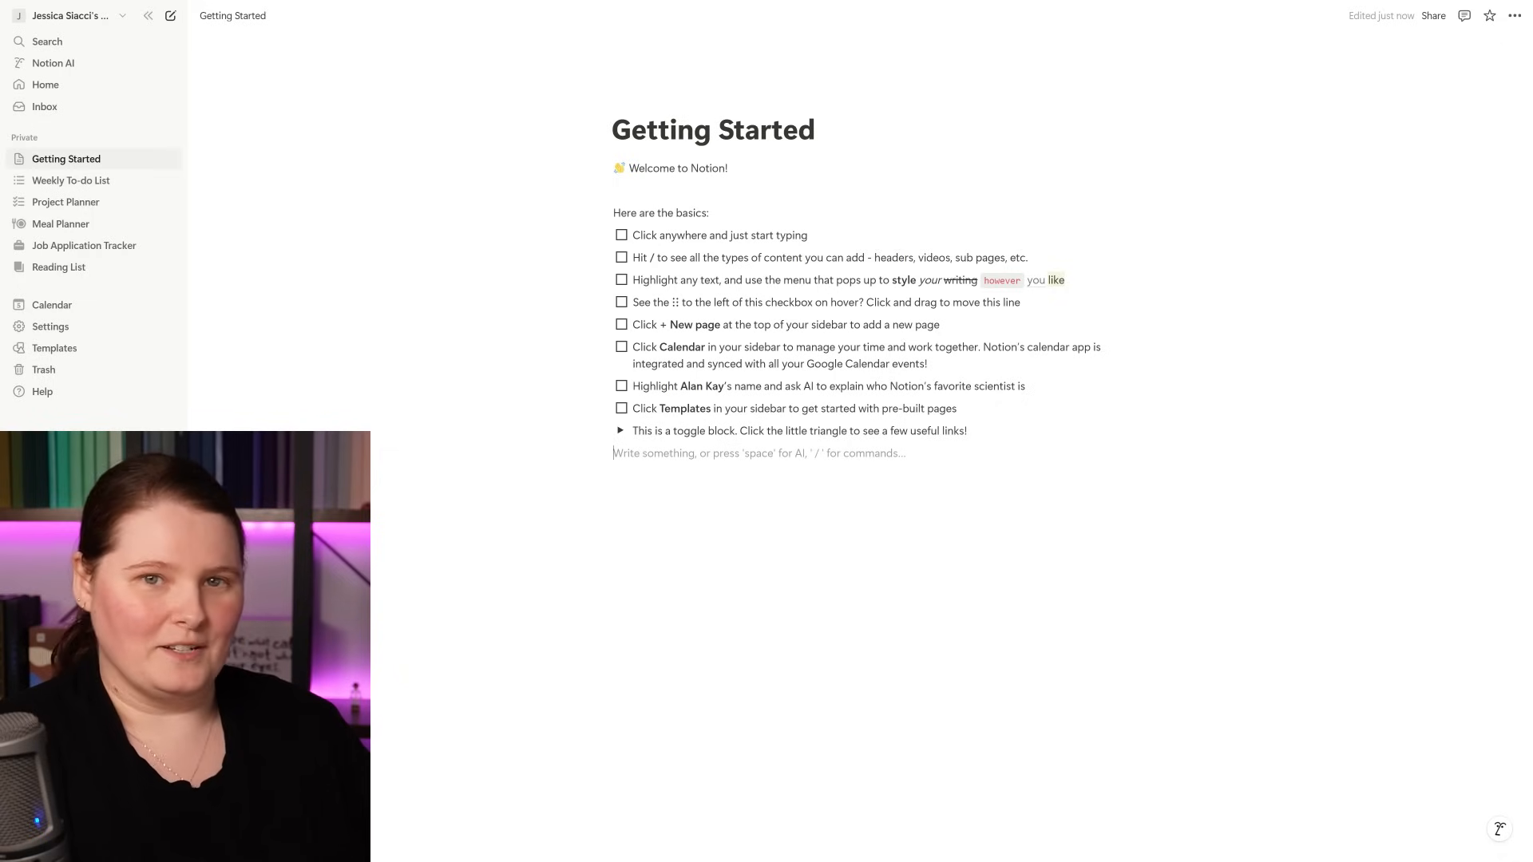
In Job Application Tracker, move Notion Labs to Applied and back to Offer, then view All applications
left_click(83, 245)
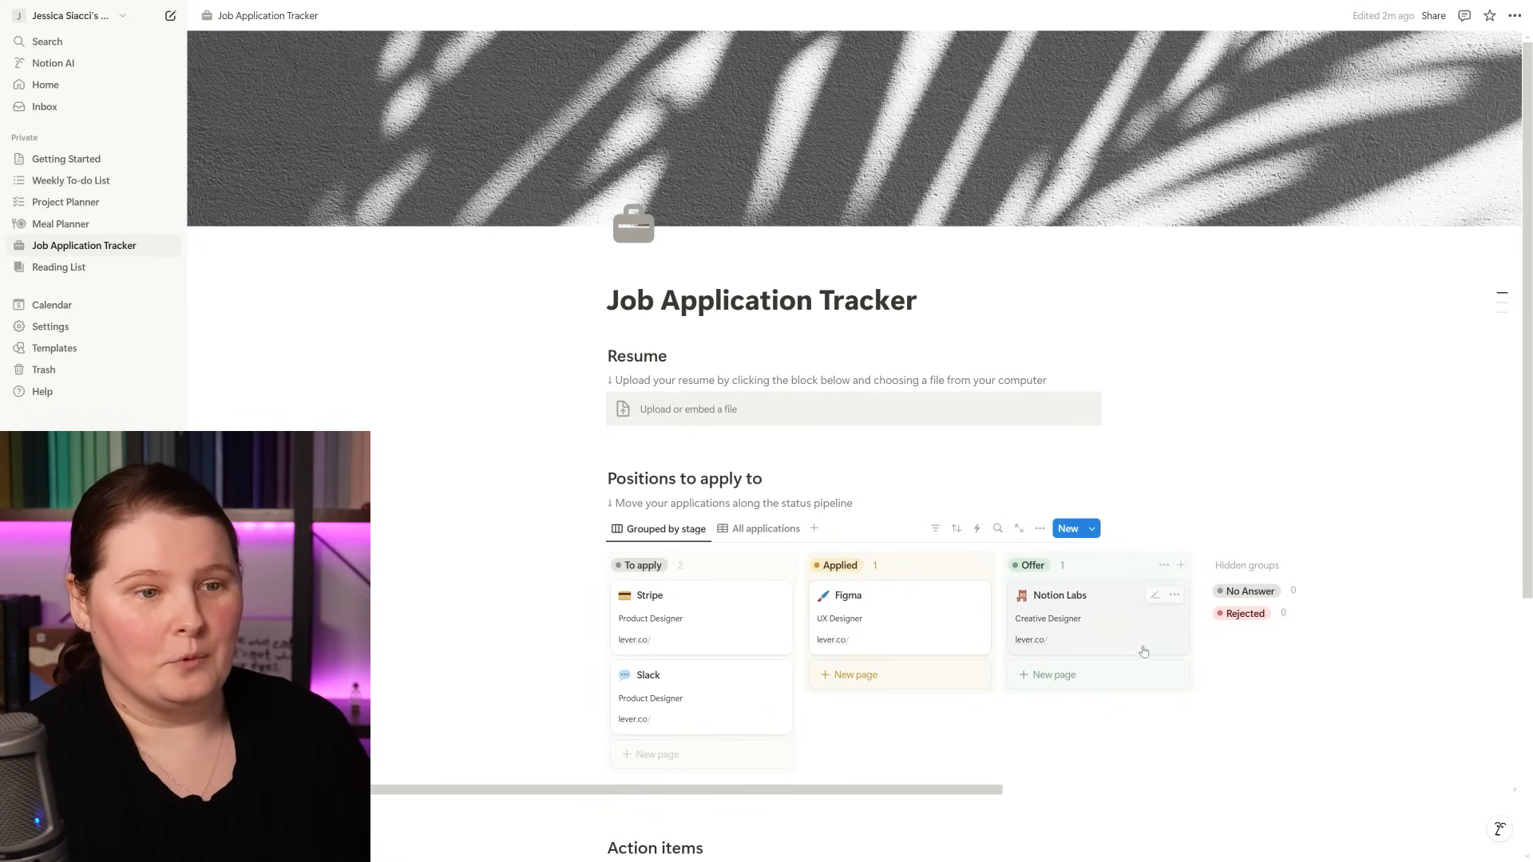
left_click_drag(1060, 616, 861, 694)
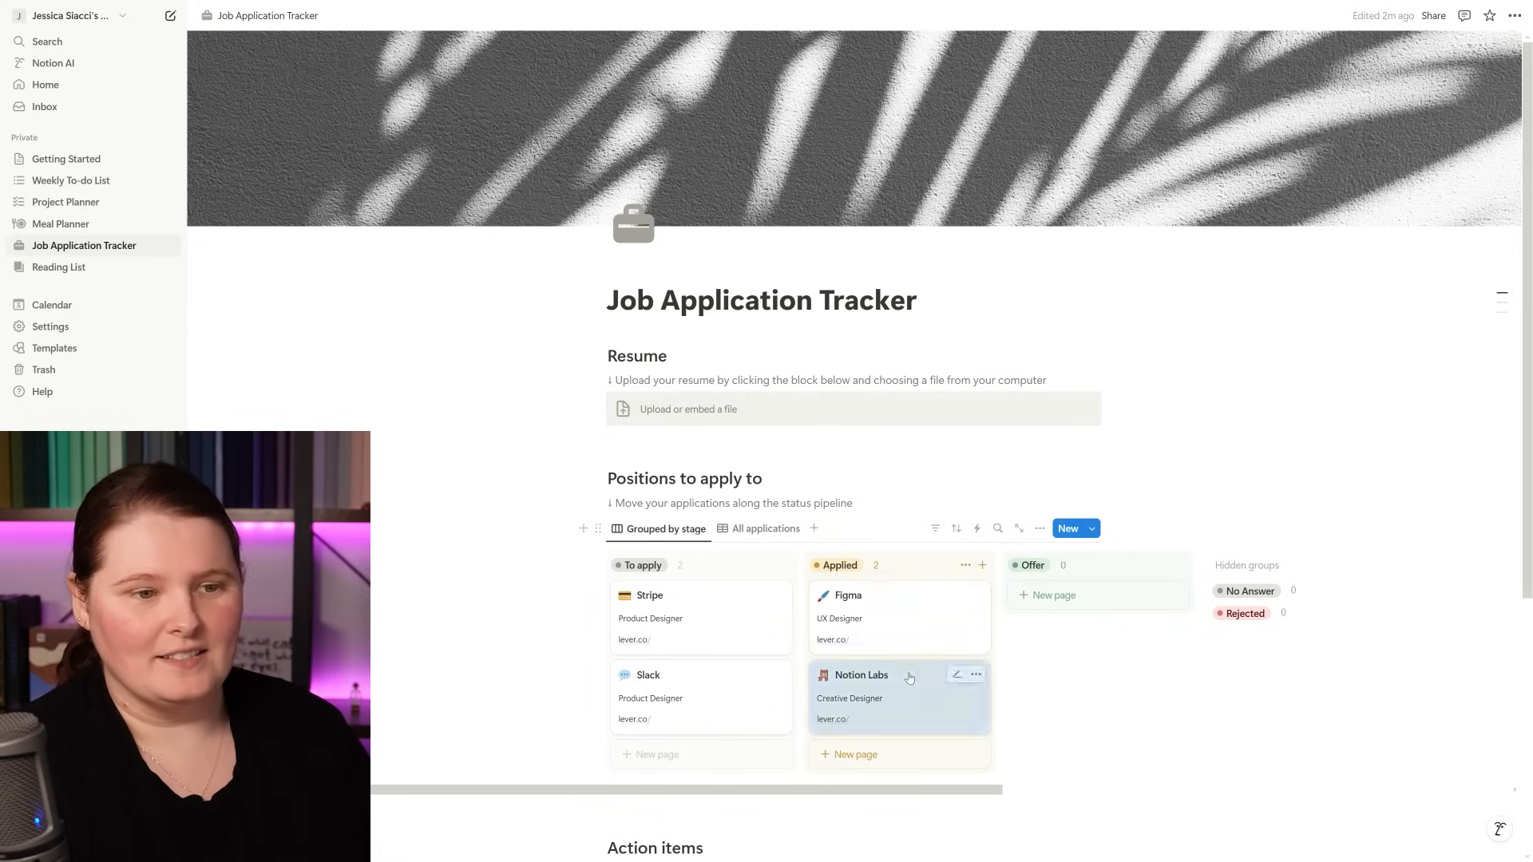
left_click_drag(897, 674, 1098, 616)
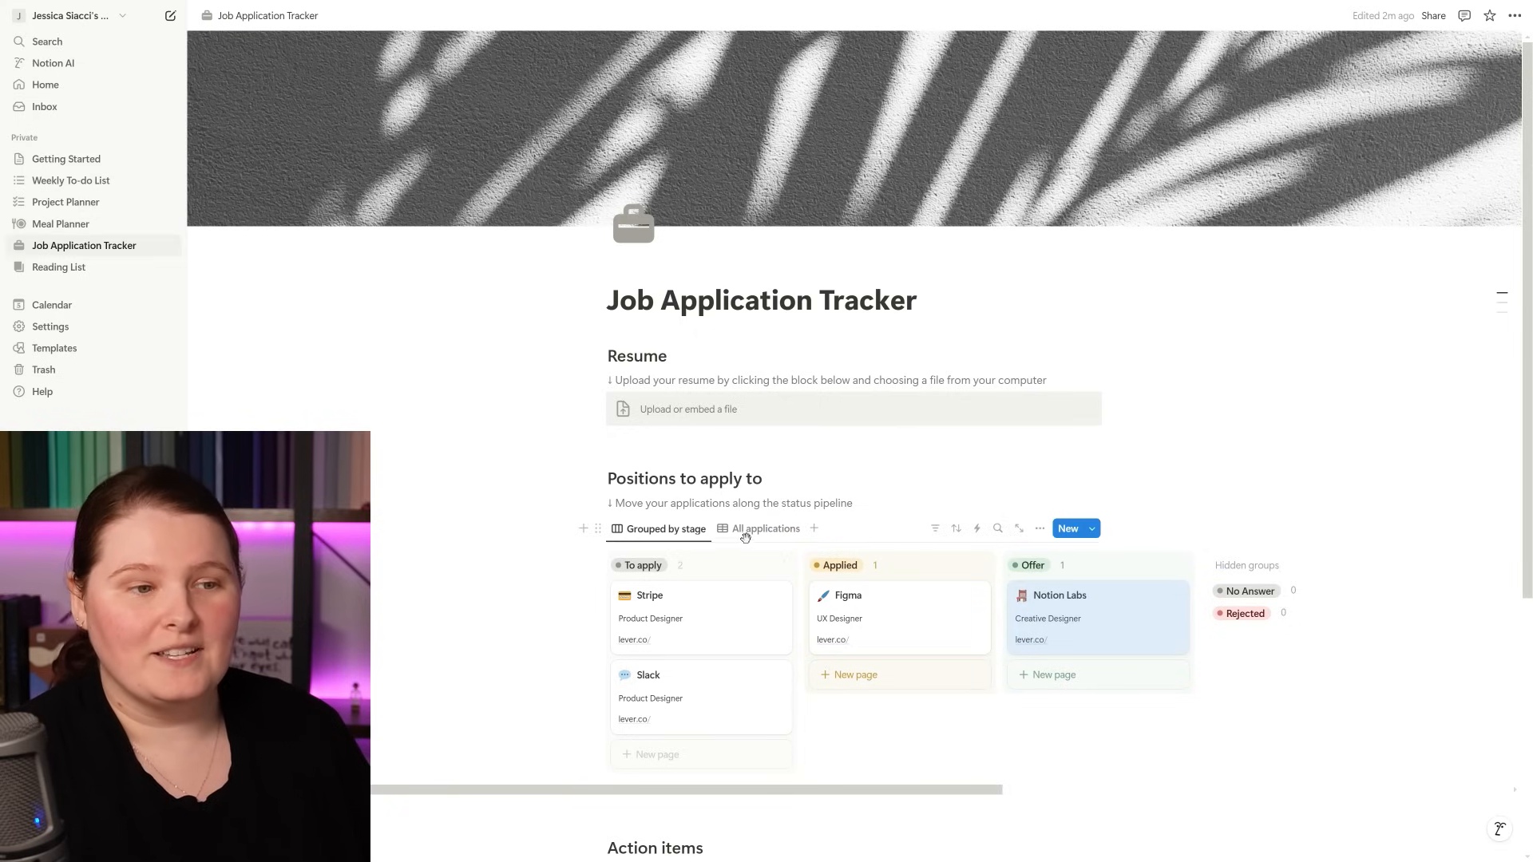
left_click(767, 528)
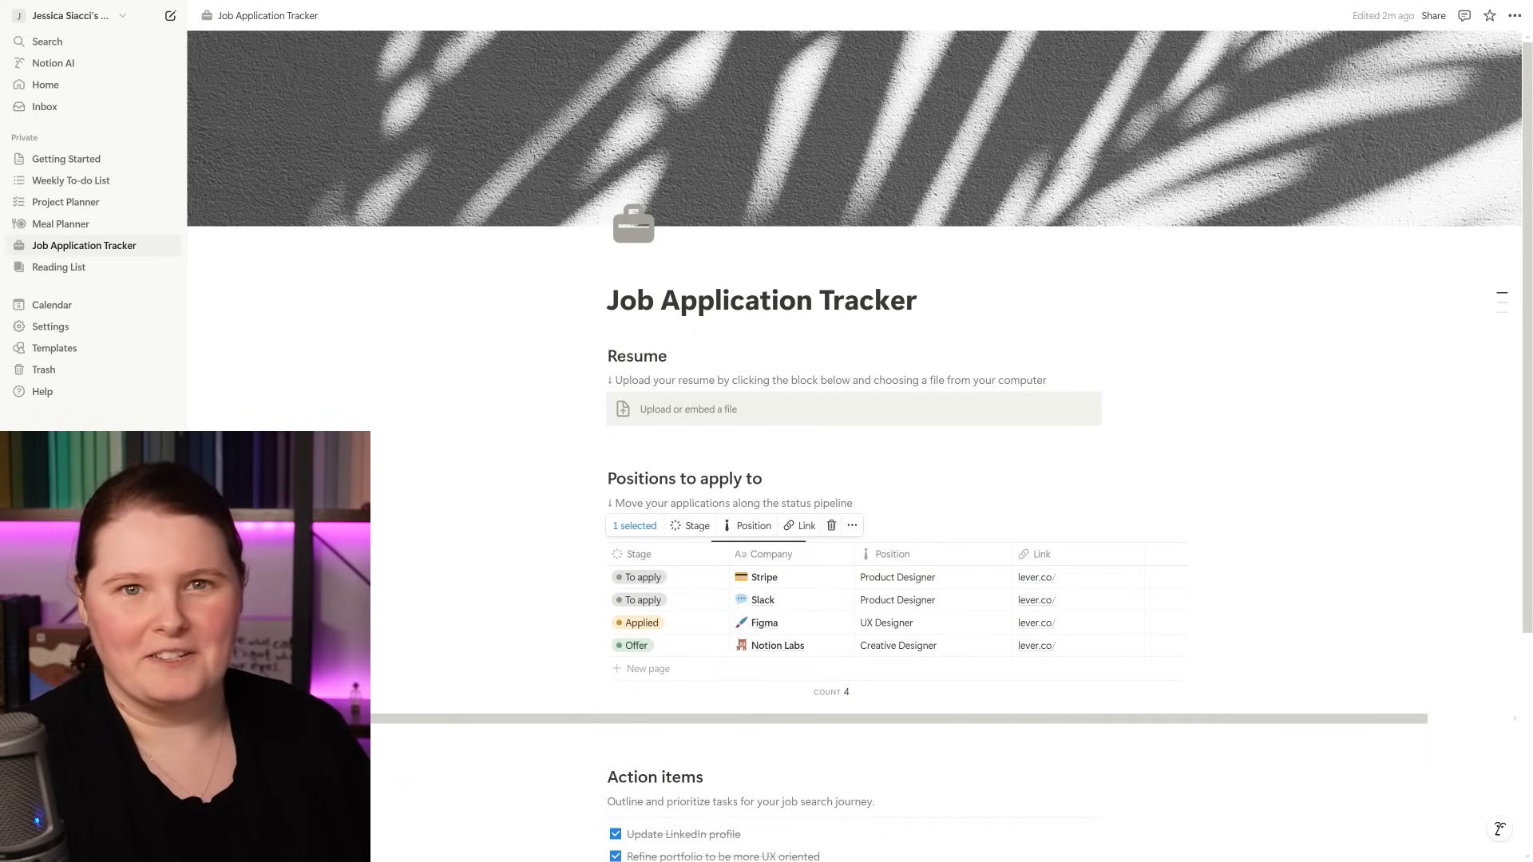